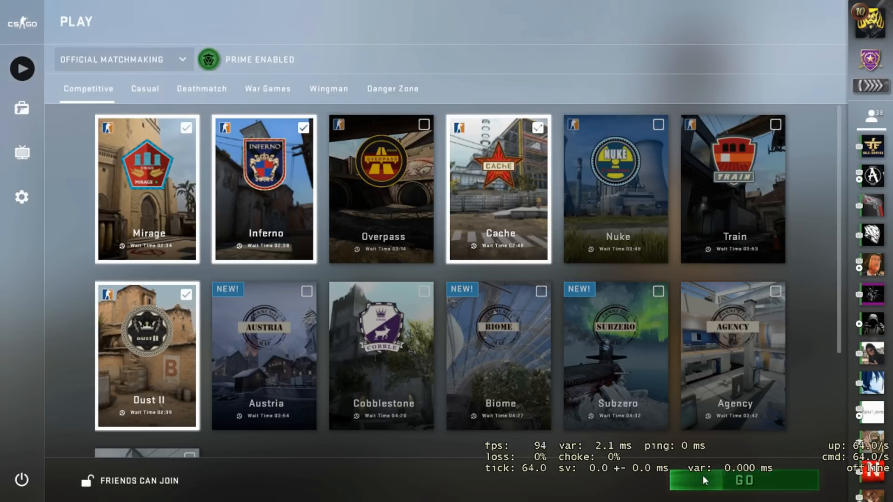
# Attempt Danger Zone matchmaking and dismiss the VAC verification failure message.
pyautogui.click(22, 68)
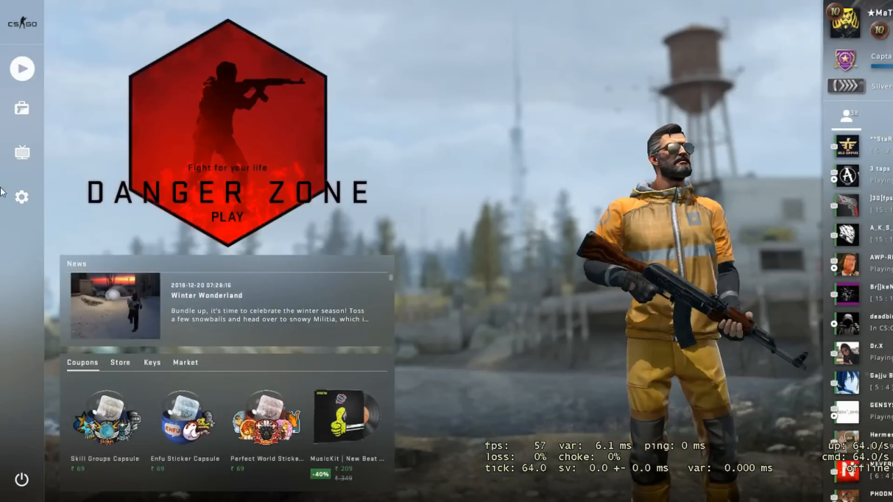
pyautogui.click(22, 68)
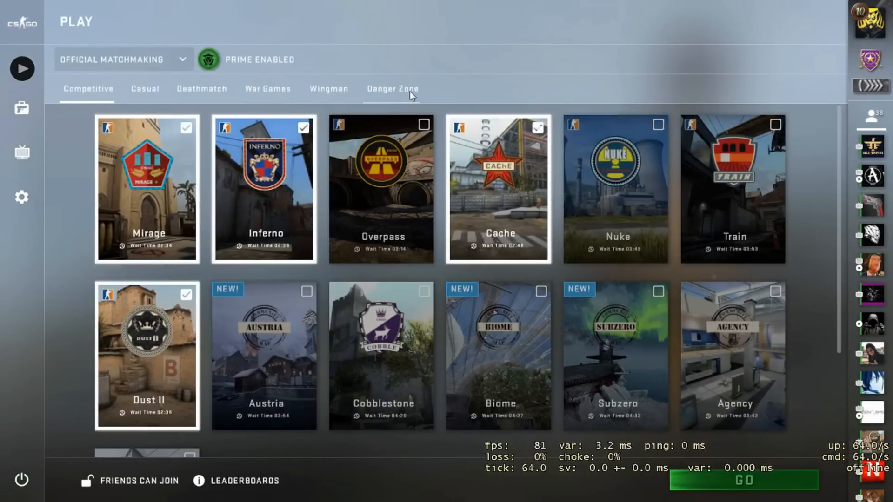
pyautogui.click(744, 480)
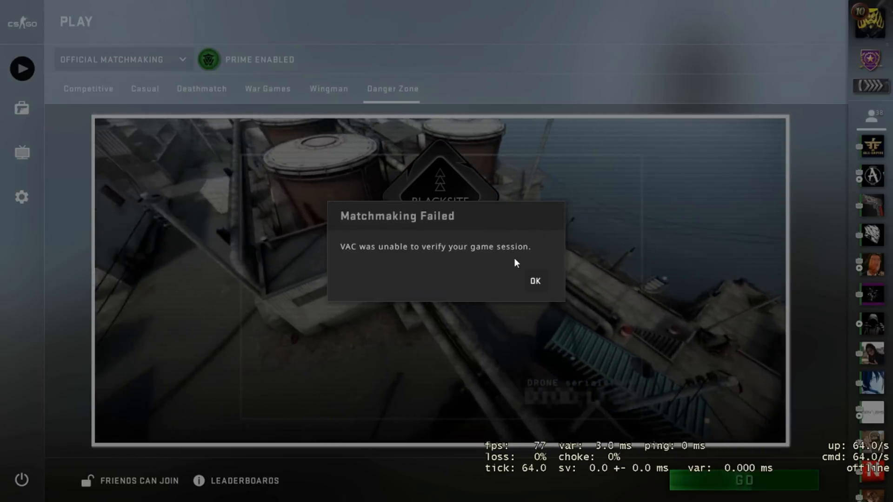
pyautogui.click(533, 281)
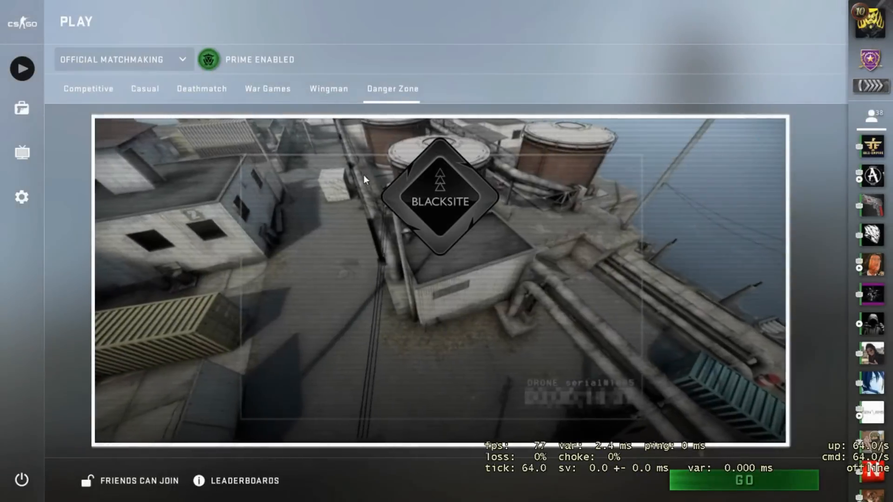
# Attempt War Games and Casual matchmaking, dismissing the resulting VAC failure popup.
pyautogui.click(267, 89)
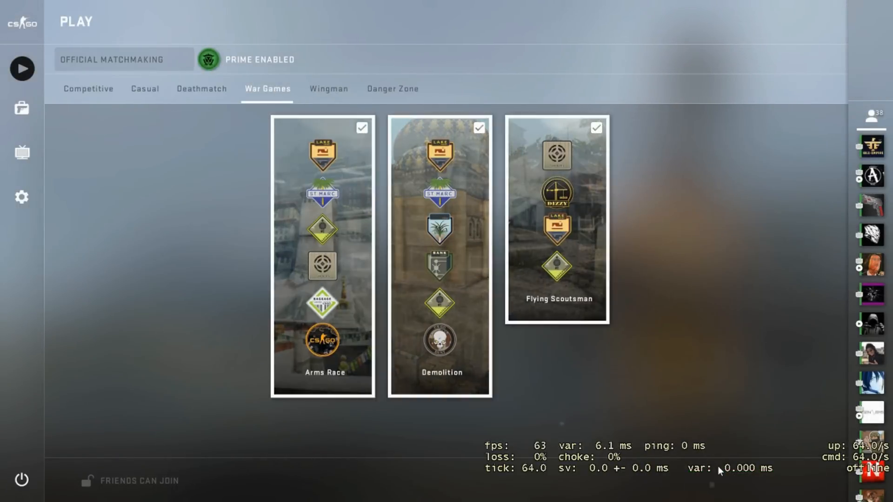
pyautogui.click(596, 128)
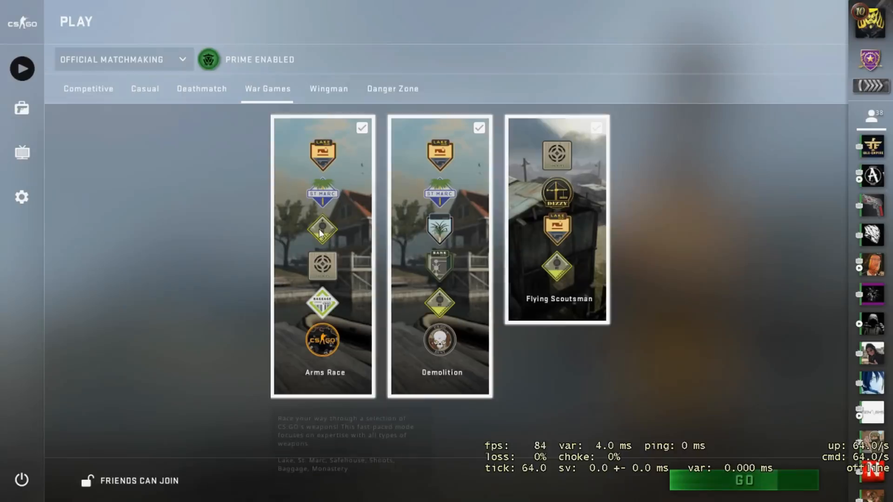
pyautogui.click(145, 88)
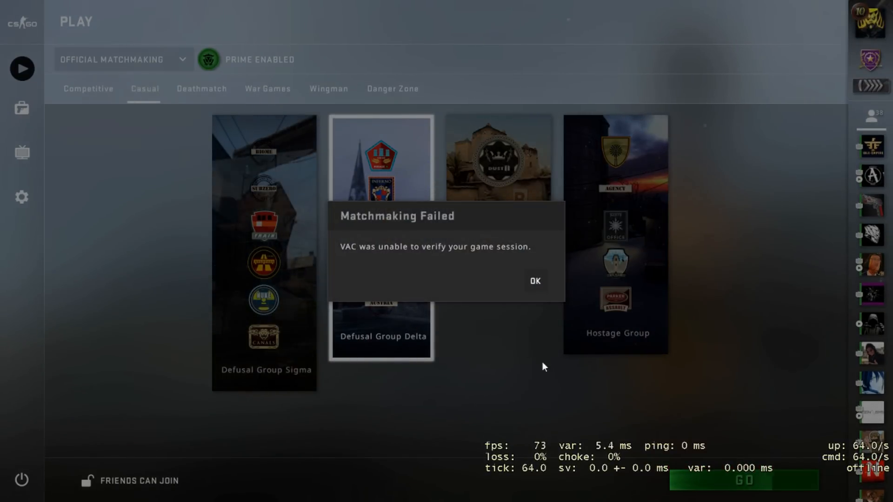
pyautogui.click(534, 281)
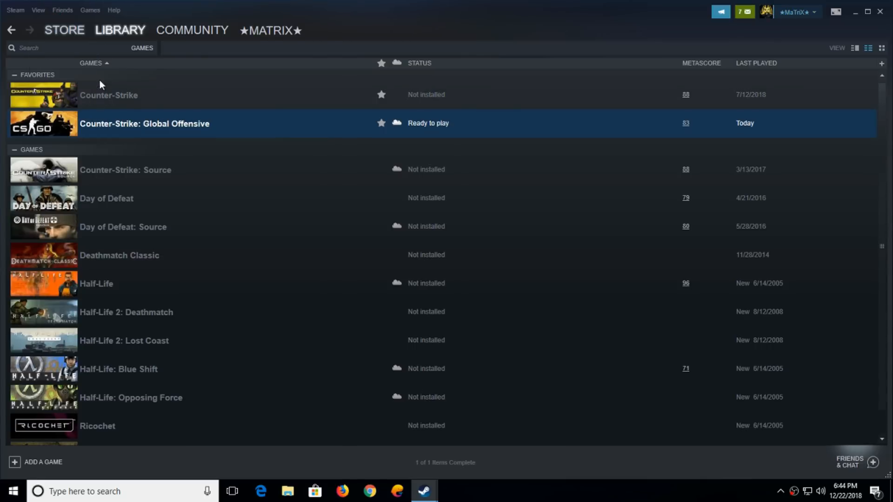
pyautogui.moveTo(294, 263)
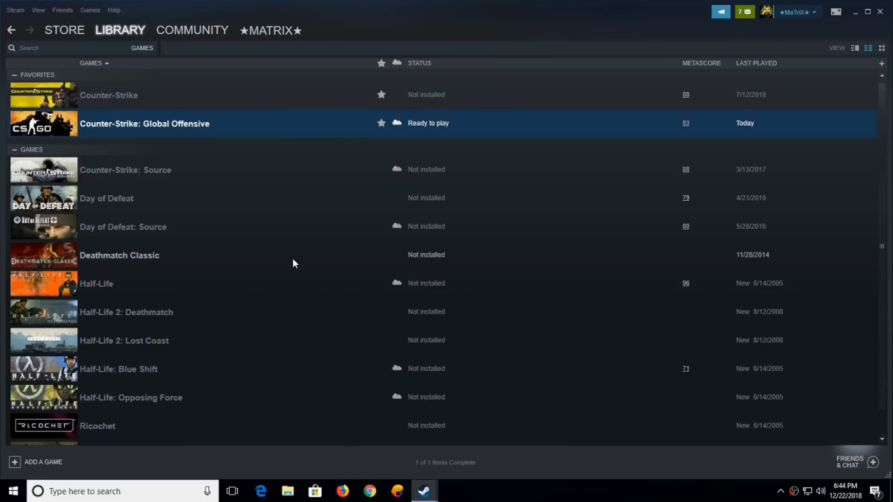
pyautogui.moveTo(158, 127)
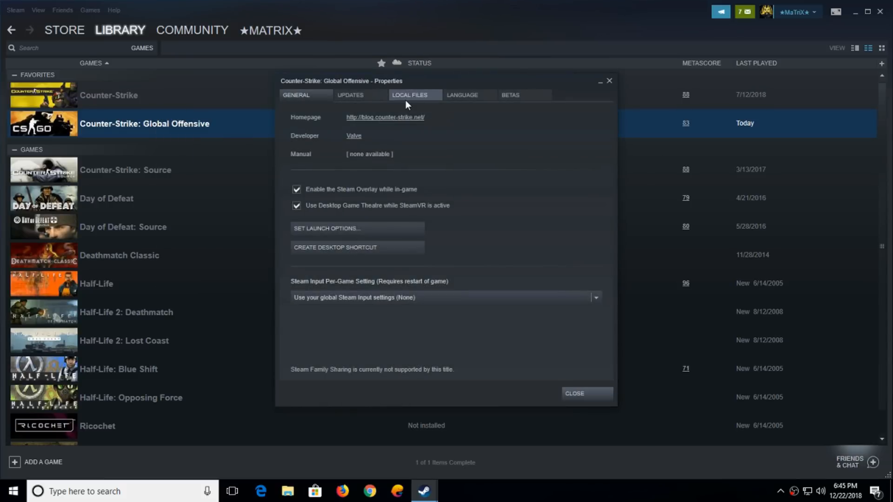
# Run Verify Integrity of Game Files from the Local Files tab and wait for 100% completion.
pyautogui.click(408, 95)
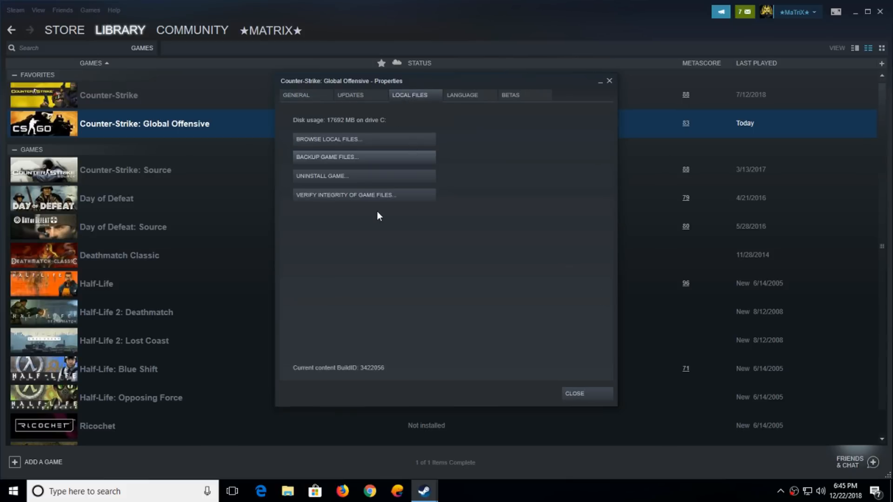
pyautogui.moveTo(337, 206)
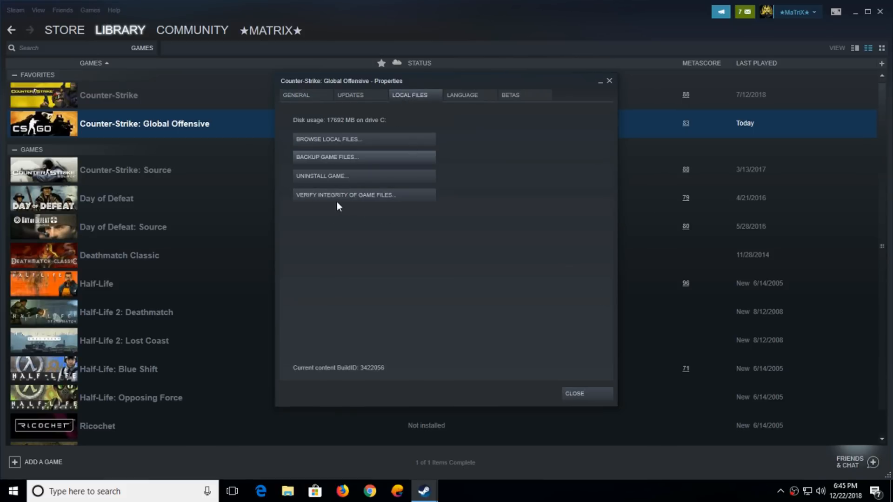
pyautogui.click(346, 195)
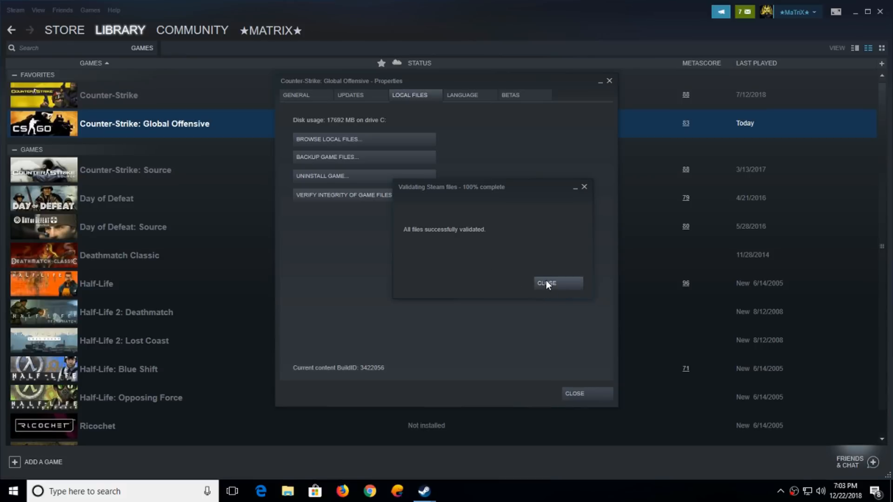
# Close the validation results and relaunch Counter-Strike: Global Offensive from the Library.
pyautogui.click(556, 283)
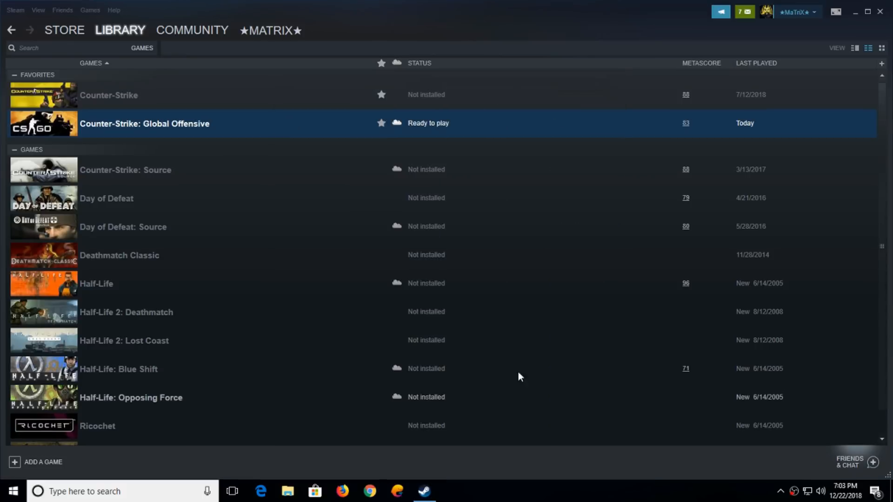
pyautogui.doubleClick(144, 124)
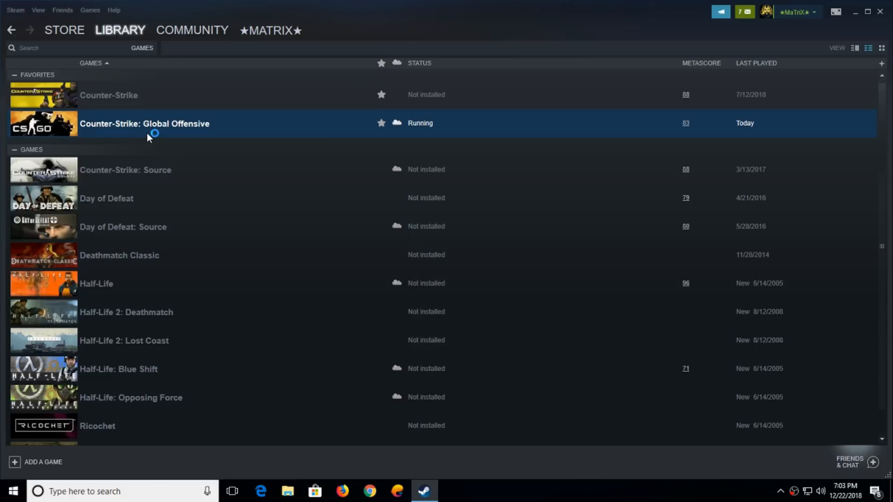
pyautogui.moveTo(153, 141)
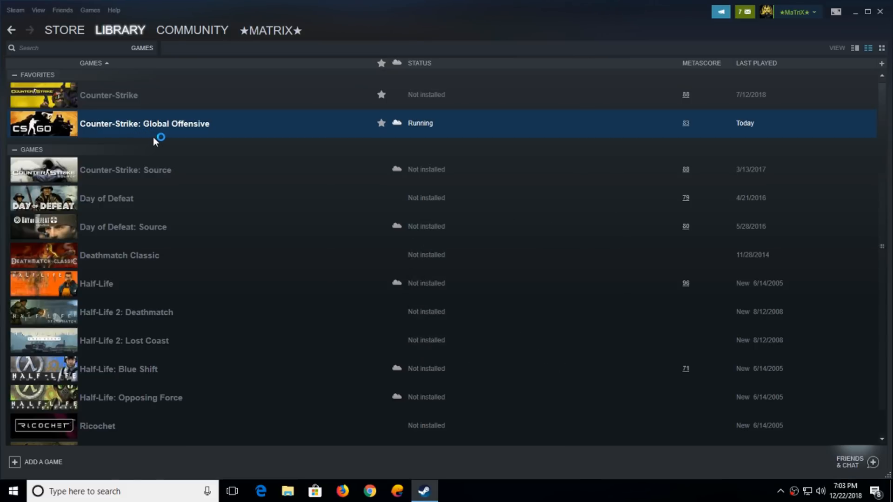
pyautogui.moveTo(189, 152)
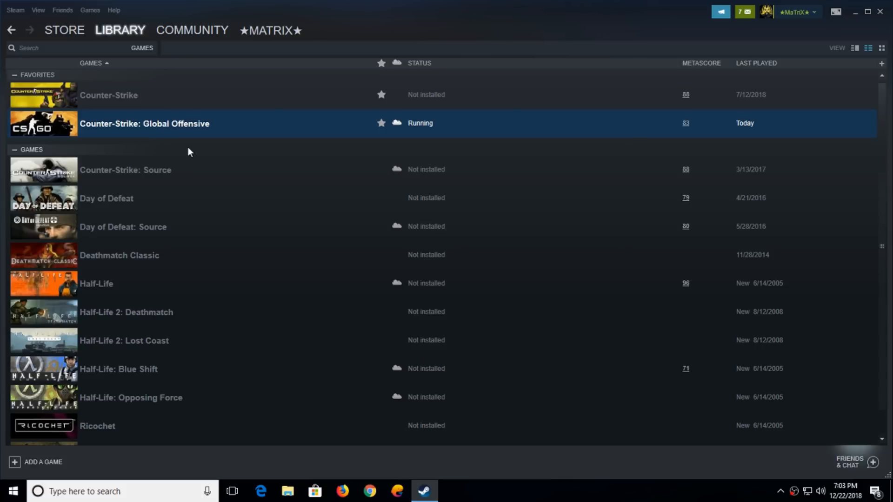
pyautogui.moveTo(210, 139)
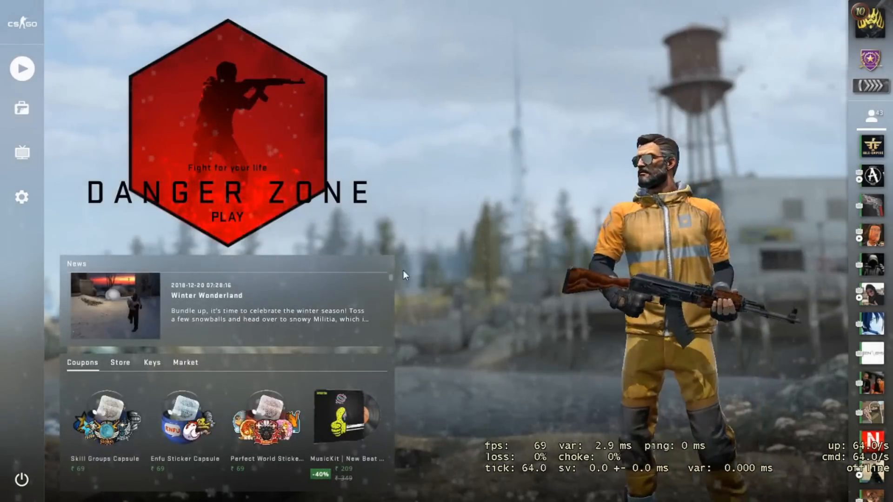
# Browse the mode tabs, select Casual, and start searching for a match.
pyautogui.click(21, 68)
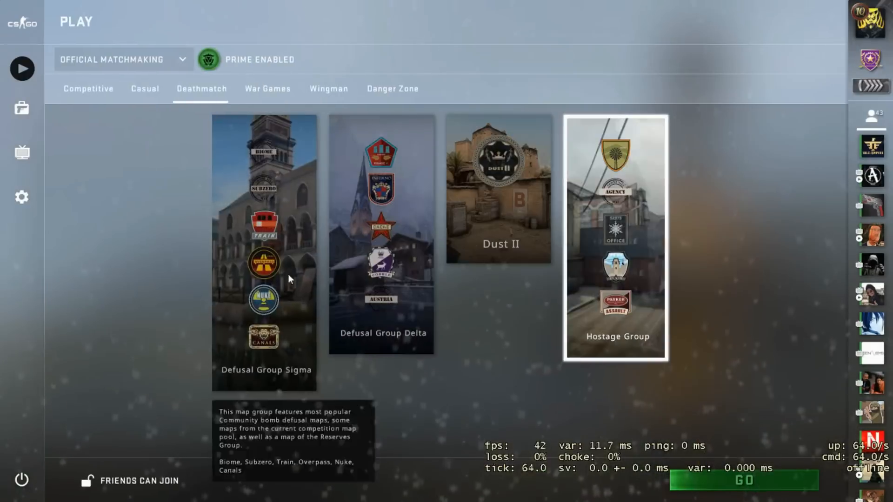
pyautogui.click(498, 190)
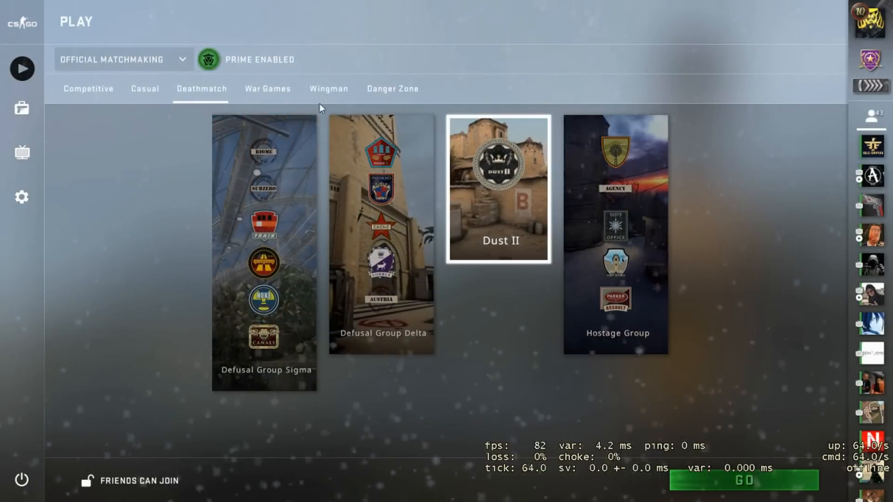
pyautogui.click(328, 89)
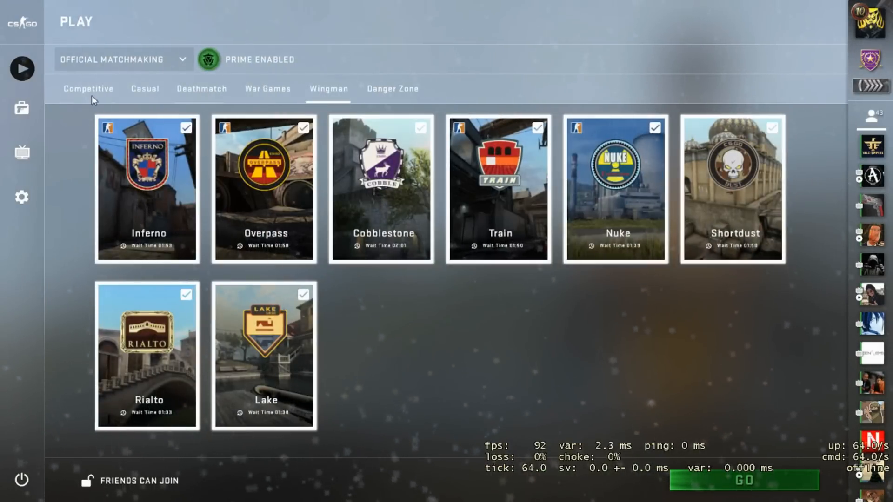
pyautogui.click(145, 88)
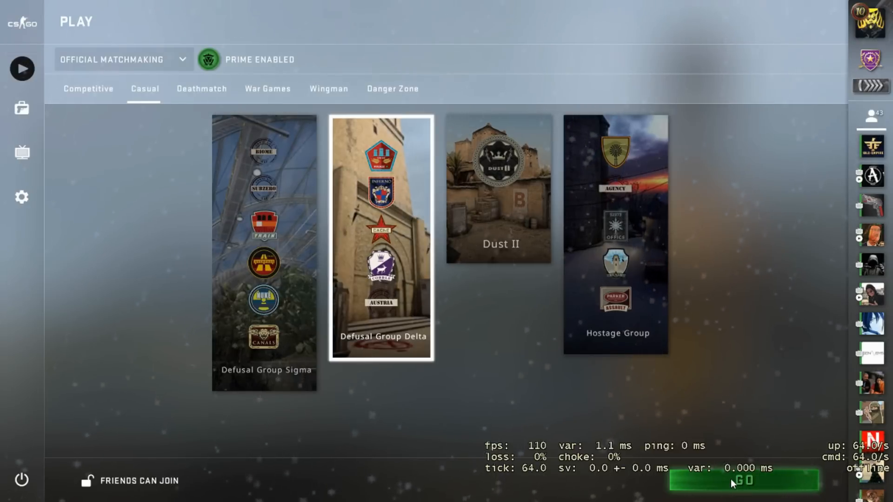
pyautogui.click(743, 480)
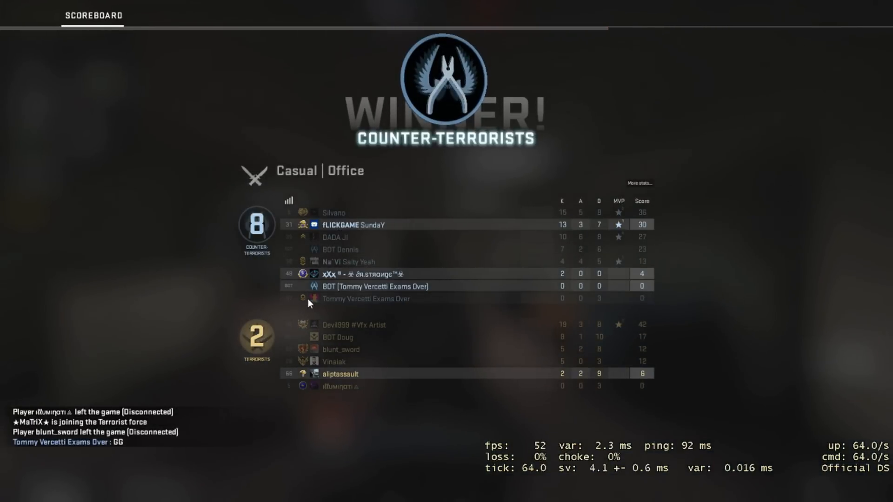
# Check the Drops tab, then vote for Militia in the next-map Voting tab.
pyautogui.click(156, 15)
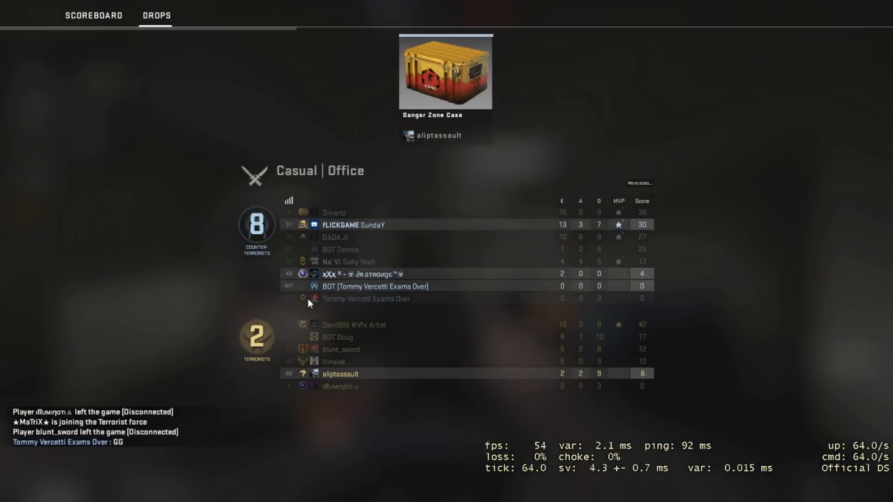
pyautogui.click(205, 15)
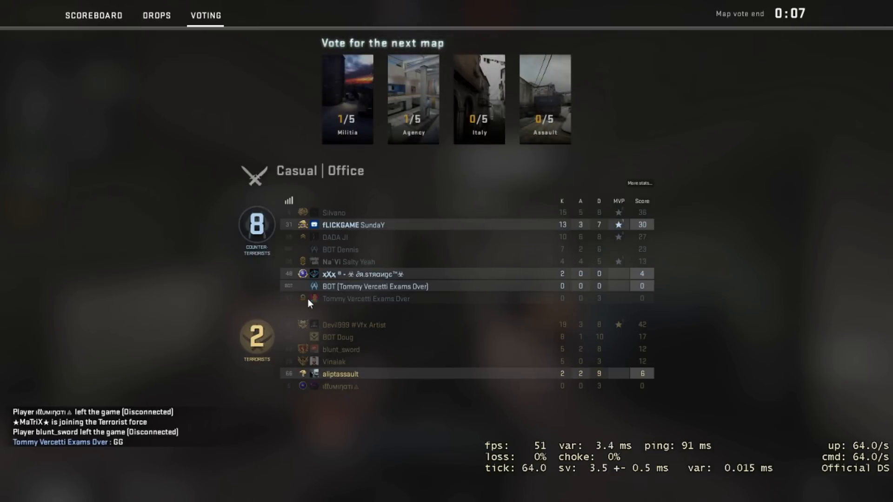
pyautogui.click(347, 96)
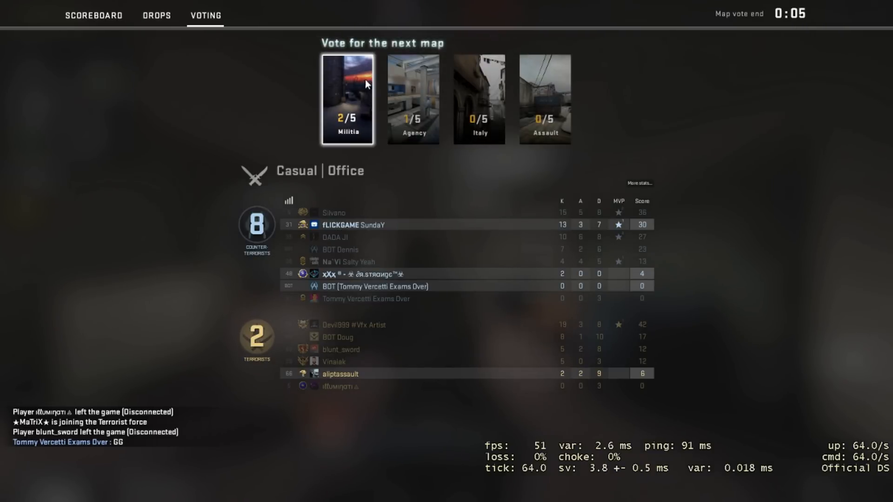